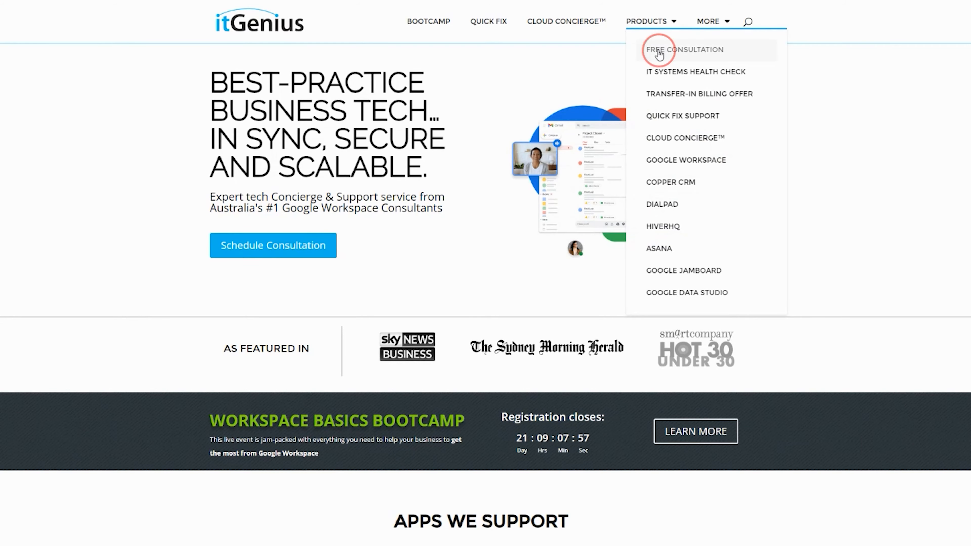
Visit the free consultation form, then the Cloud Concierge page, then Quick Fix Support
click(684, 50)
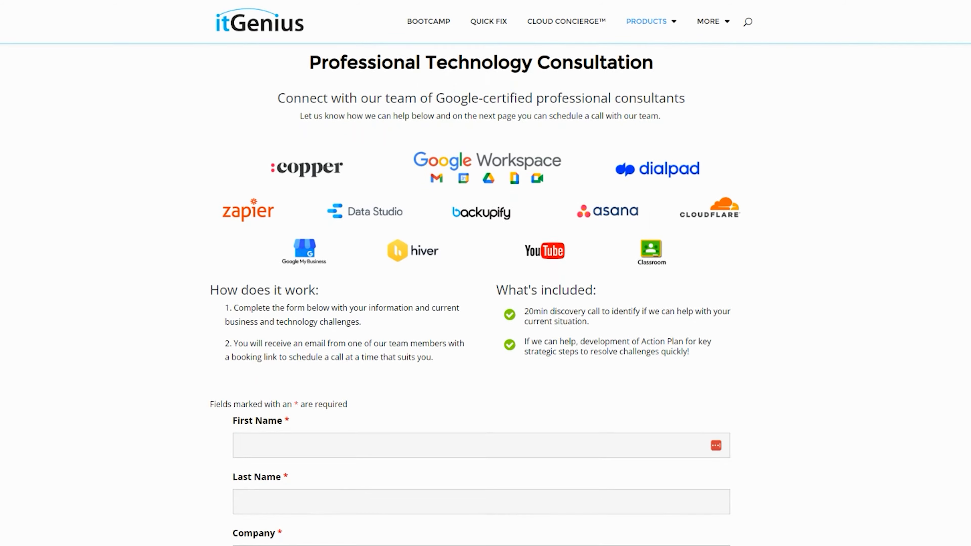
click(566, 21)
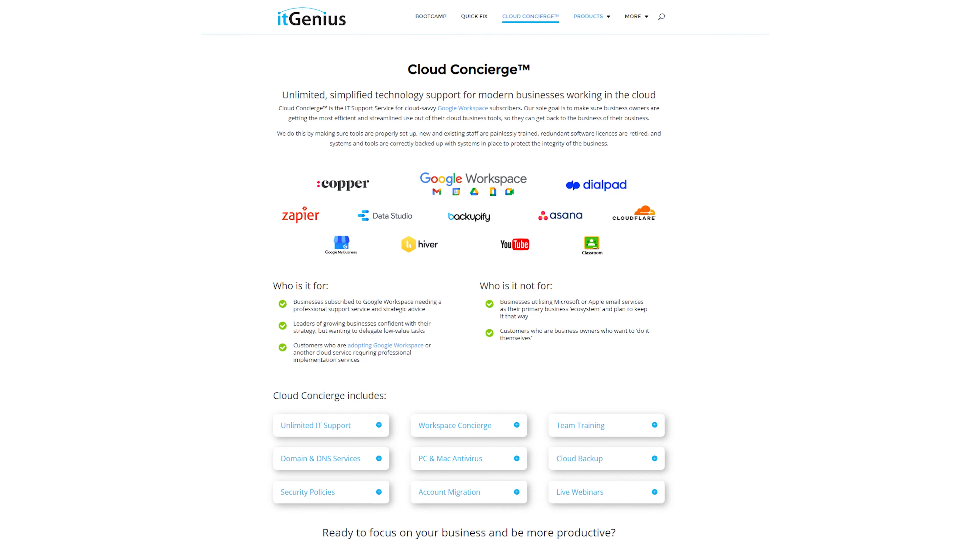
scroll(down, 3)
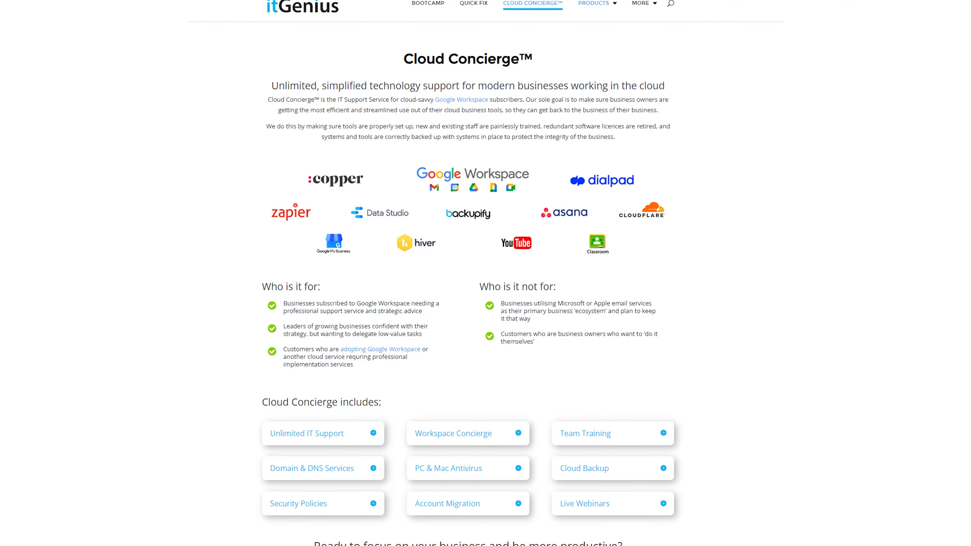
click(474, 4)
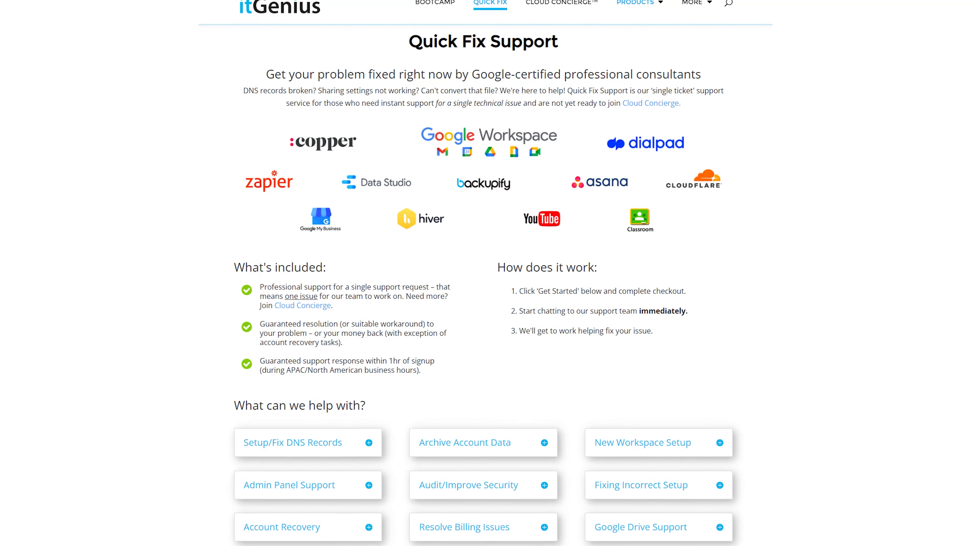